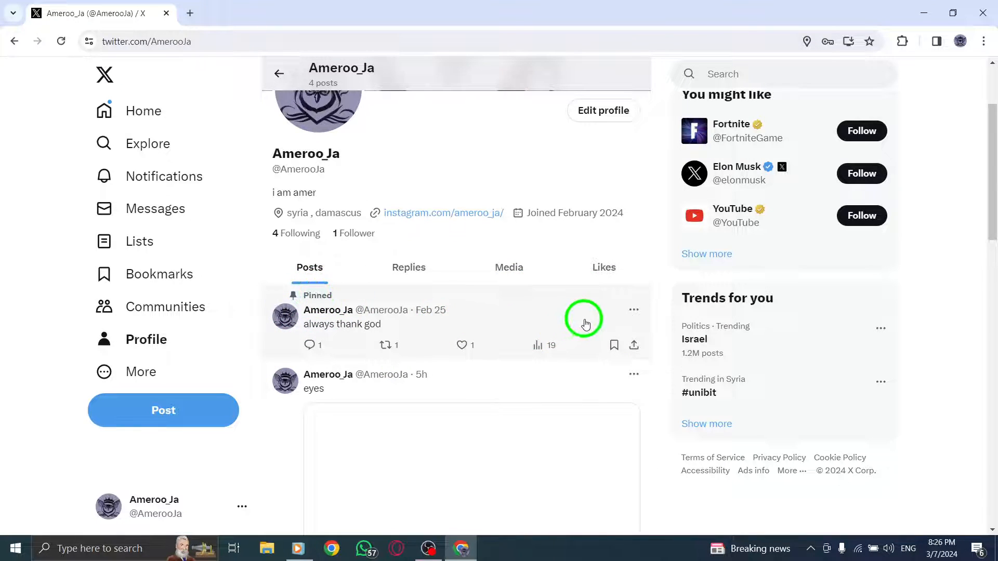
Open the three-dot options menu on the pinned 'always thank god' post
left_click(633, 309)
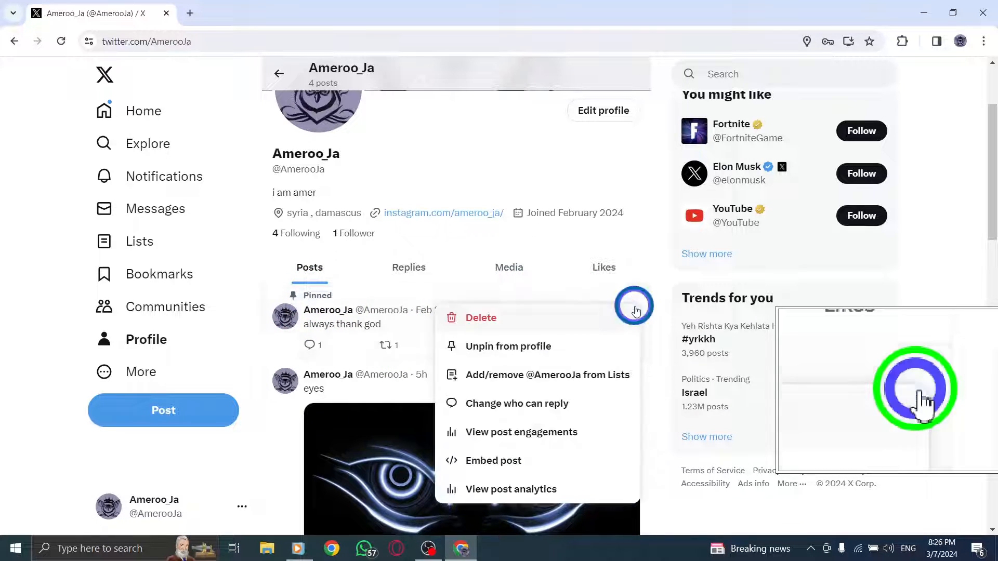
Choose 'Unpin from profile' from the post's options menu
left_click(508, 346)
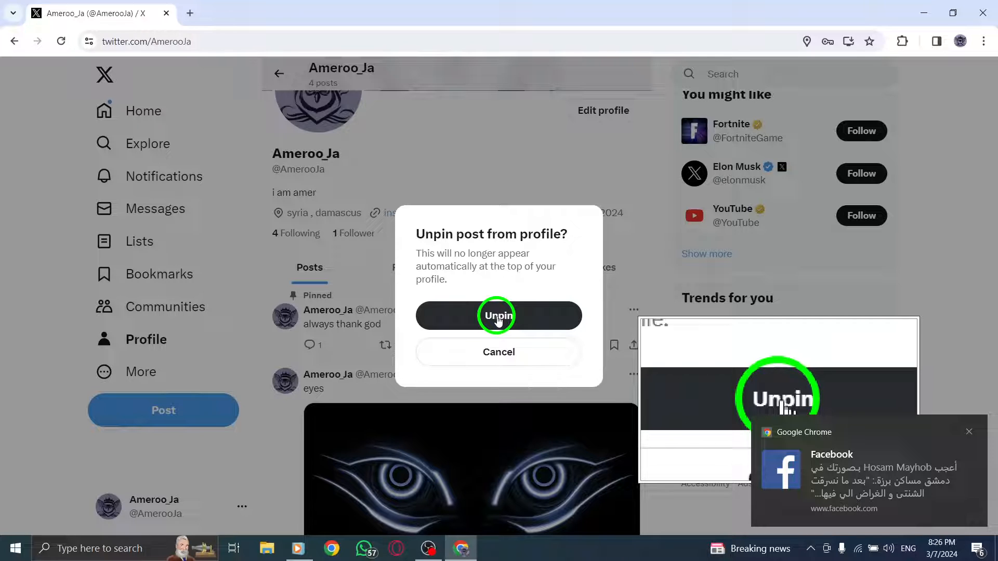
Confirm unpinning the 'always thank god' post in the confirmation dialog
left_click(499, 315)
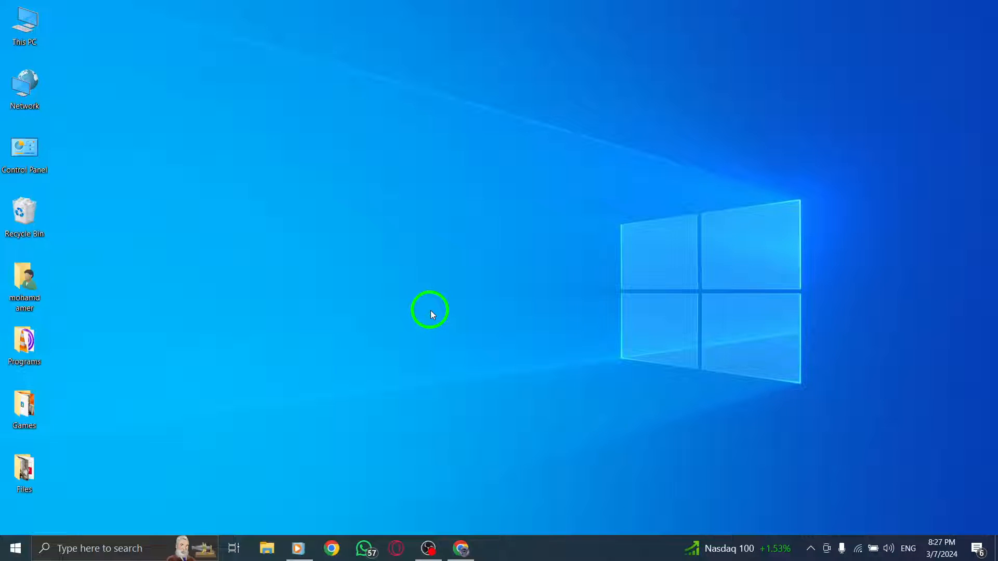
mouse_move(433, 319)
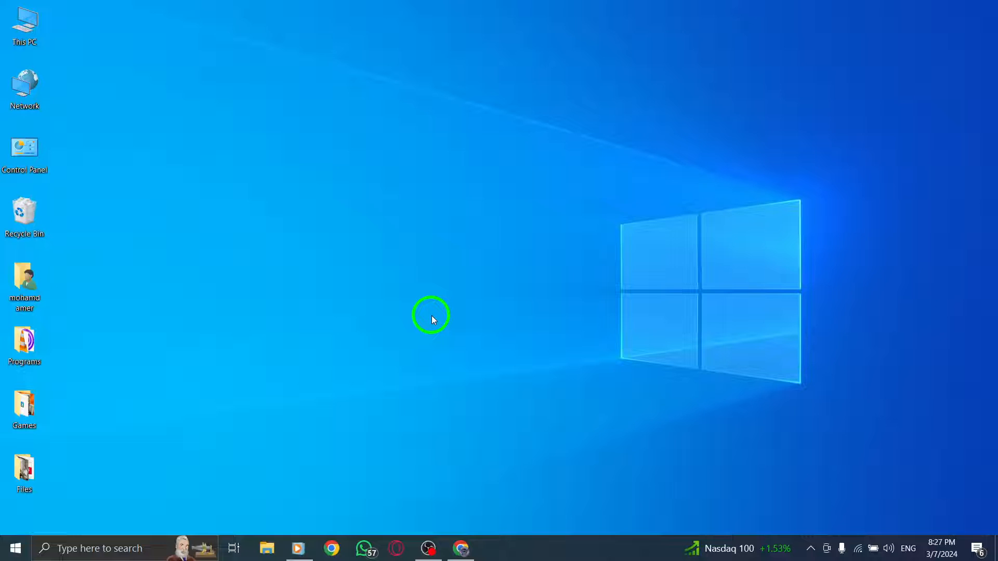